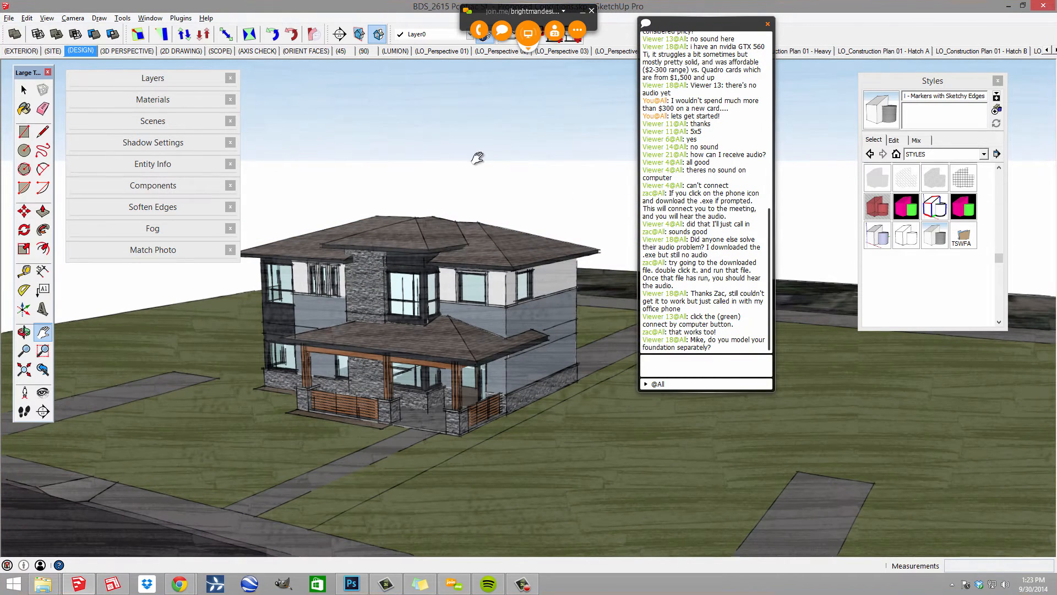
Orbit the house model in its clean DESIGN style to reframe the view.
{"action": "left_click_drag", "start_coordinate": [478, 158], "coordinate": [477, 302]}
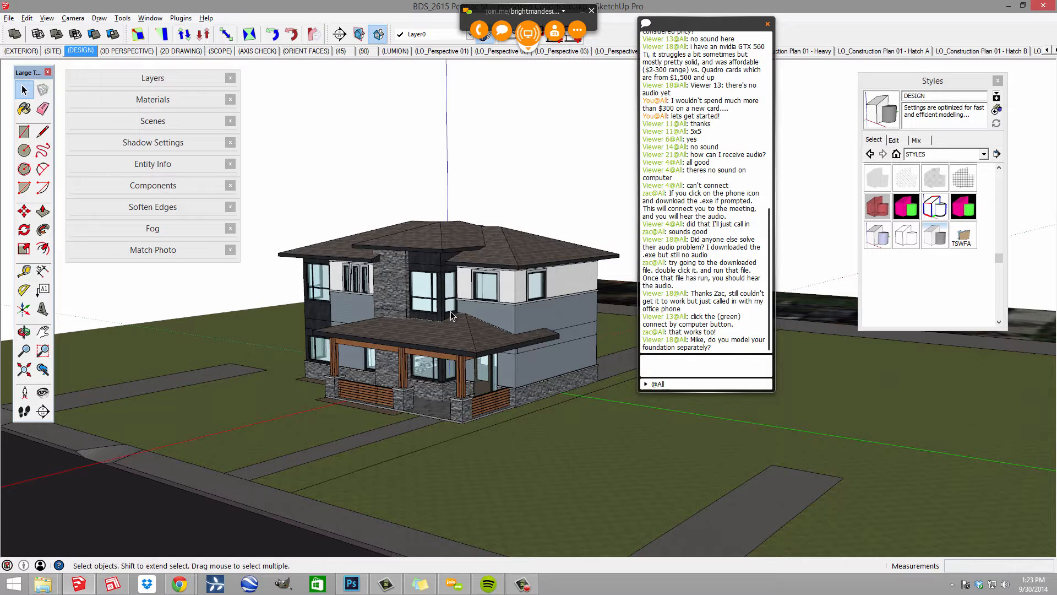
{"action": "mouse_move", "coordinate": [601, 416]}
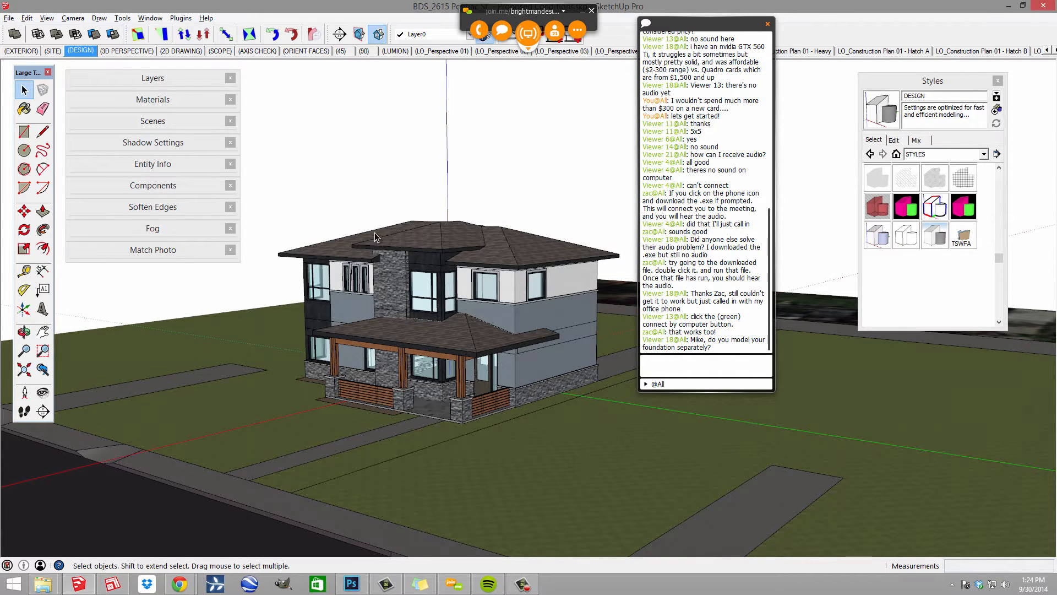
Expand the Layers panel and select the ARCH - Structure layer.
{"action": "left_click", "coordinate": [153, 78]}
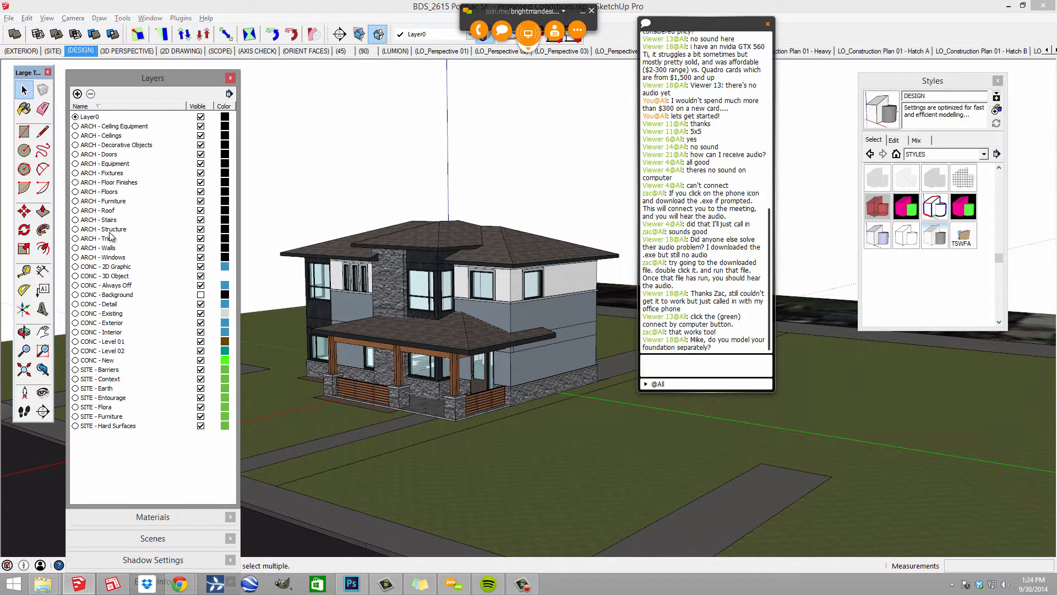
{"action": "left_click", "coordinate": [102, 228]}
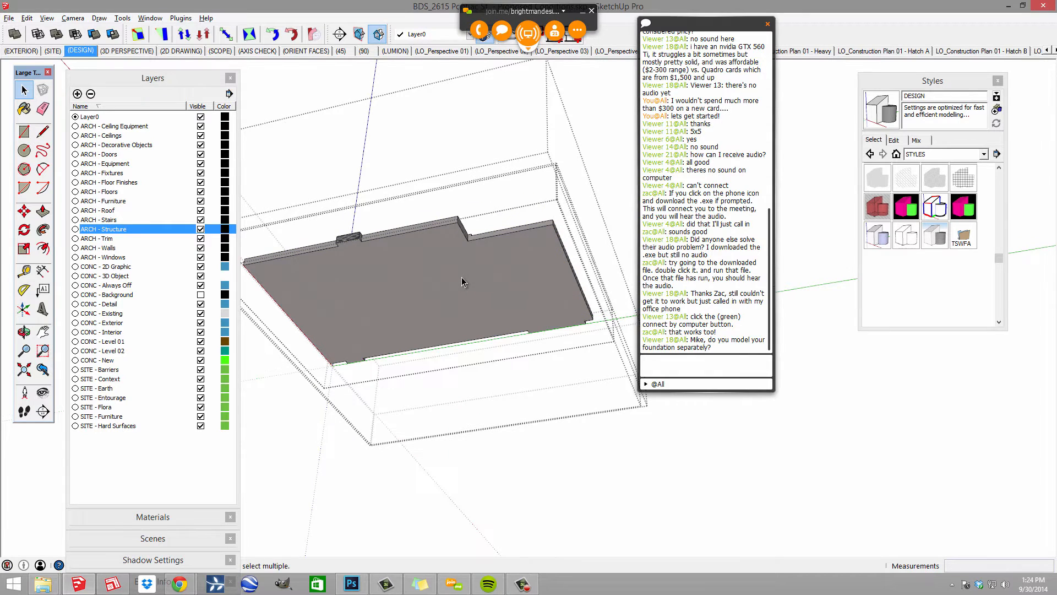
Open the floor slab group, orbit below, and select the lower footprint face.
{"action": "left_click", "coordinate": [23, 211]}
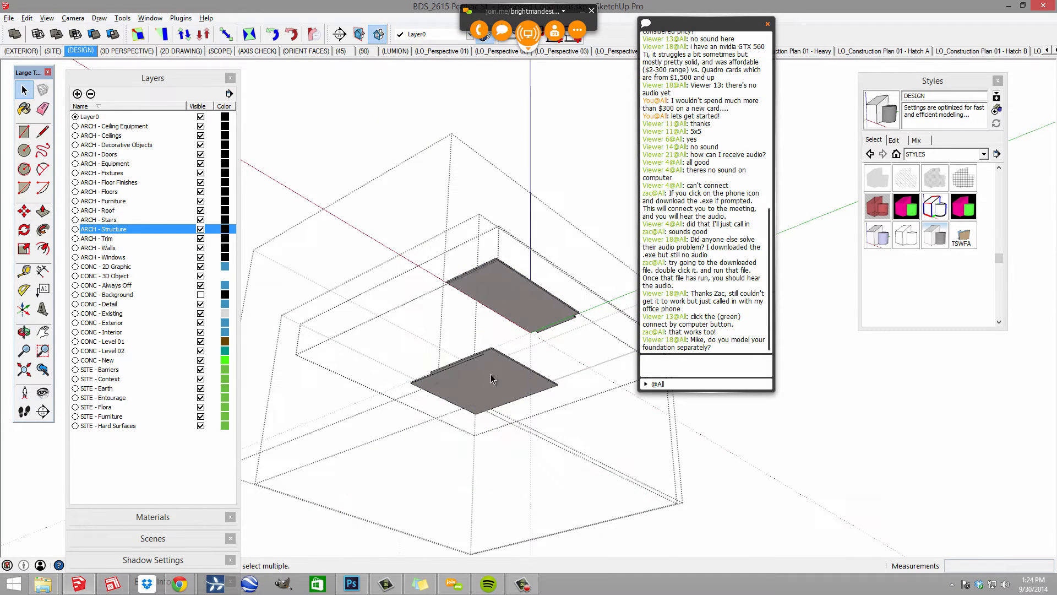
{"action": "left_click_drag", "start_coordinate": [493, 377], "coordinate": [493, 418]}
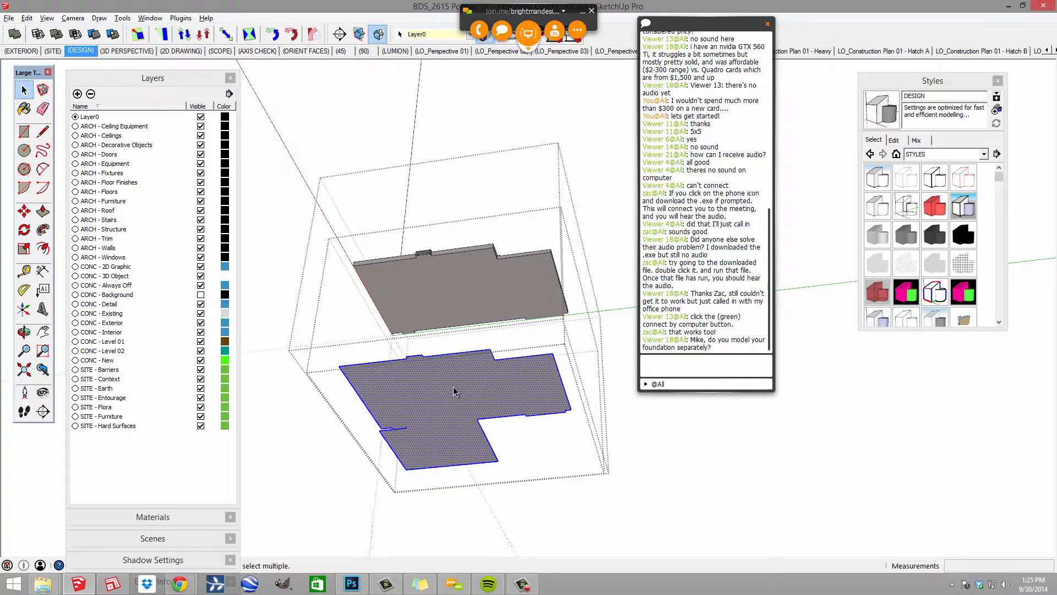
{"action": "left_click_drag", "start_coordinate": [459, 391], "coordinate": [451, 330]}
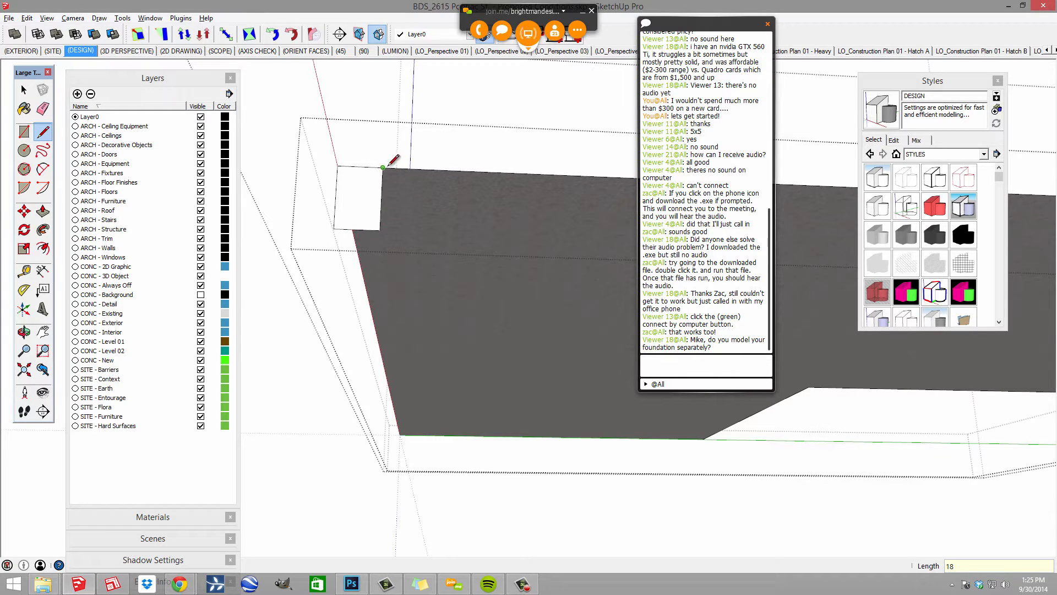
{"action": "mouse_move", "coordinate": [382, 166]}
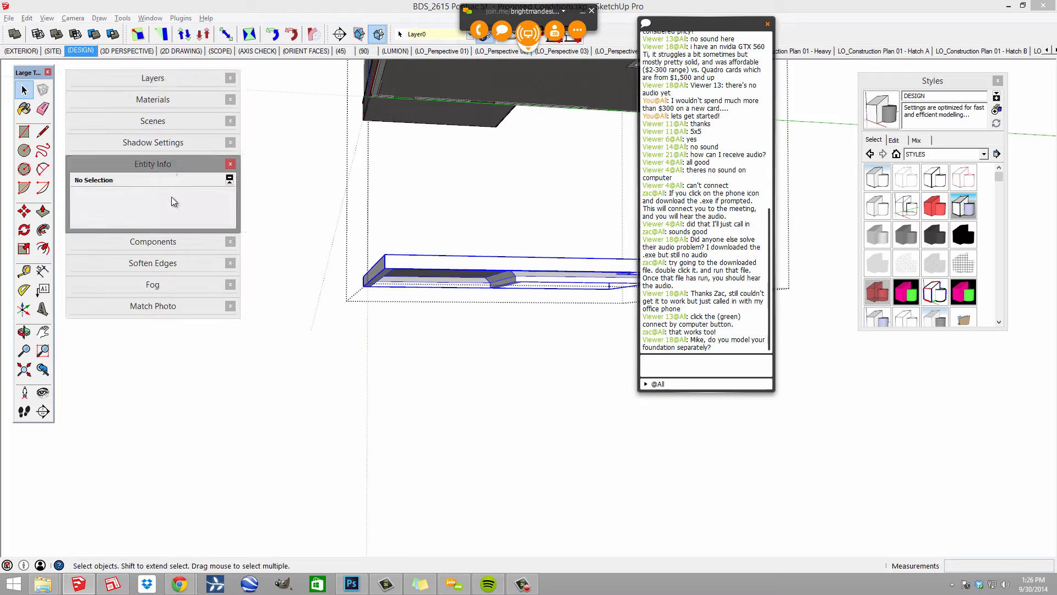
Select the footing group and orbit around the house base to inspect it.
{"action": "left_click", "coordinate": [224, 196]}
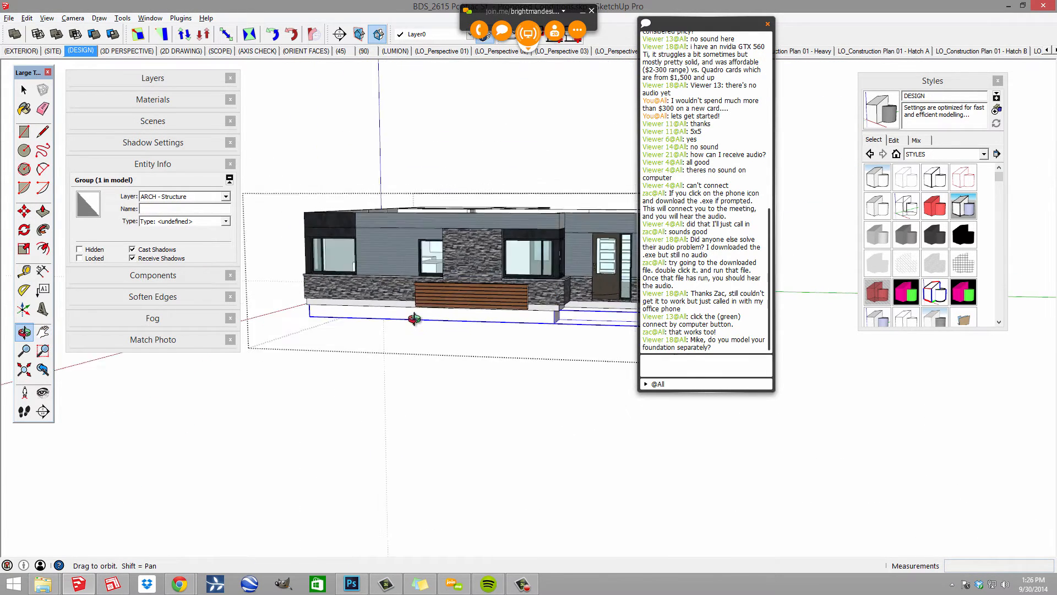
{"action": "left_click_drag", "start_coordinate": [415, 319], "coordinate": [445, 148]}
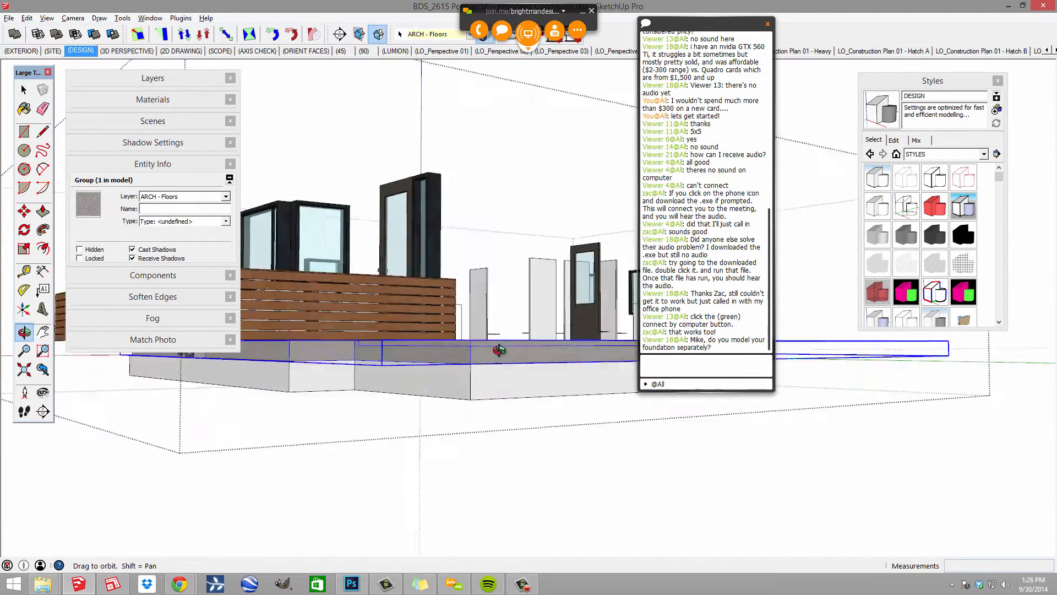
{"action": "left_click_drag", "start_coordinate": [499, 351], "coordinate": [482, 326]}
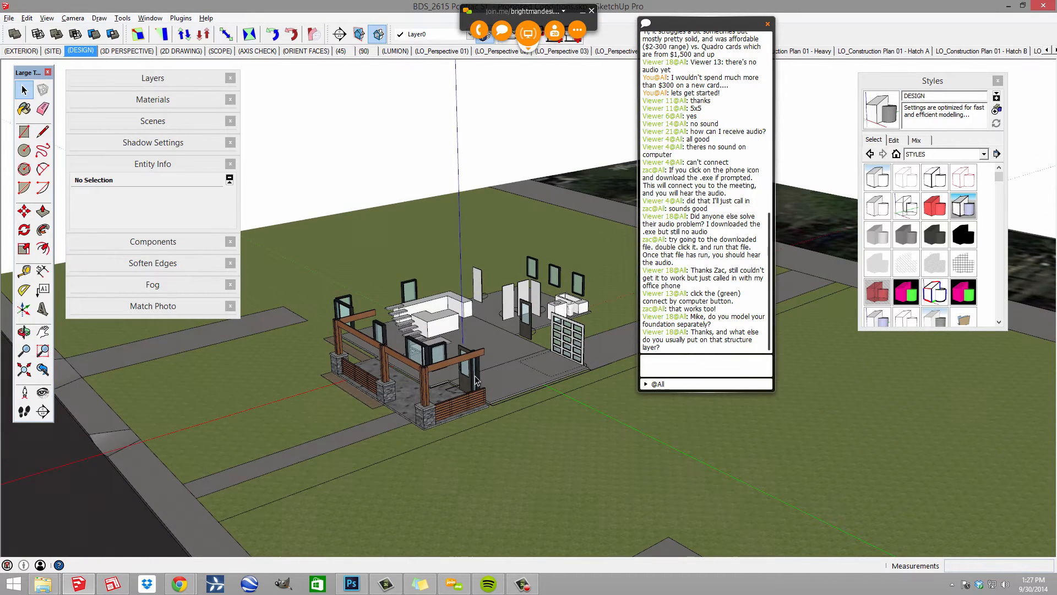
{"action": "mouse_move", "coordinate": [371, 290]}
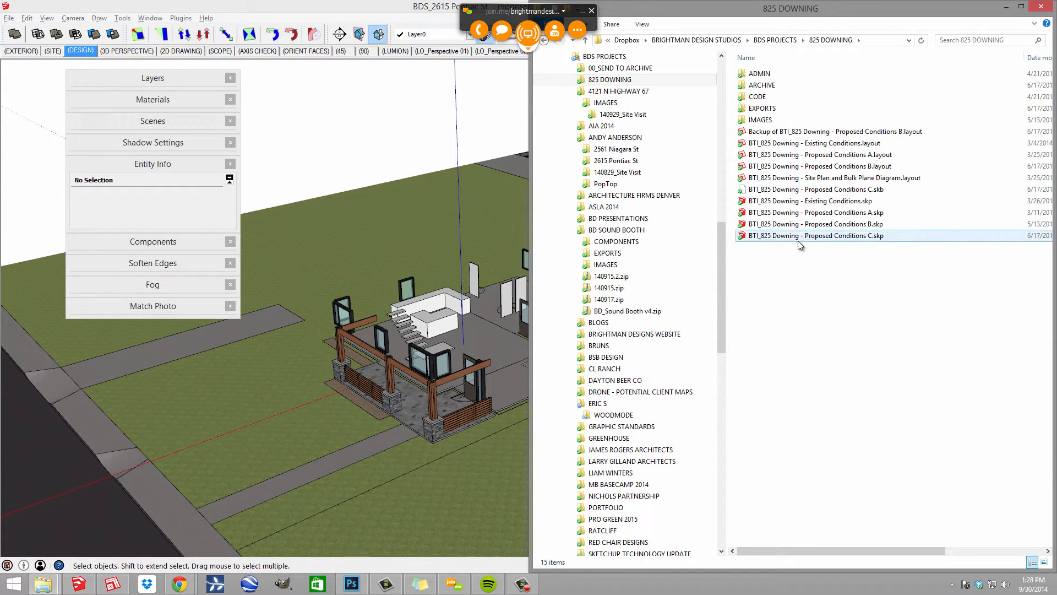
{"action": "left_click", "coordinate": [816, 235]}
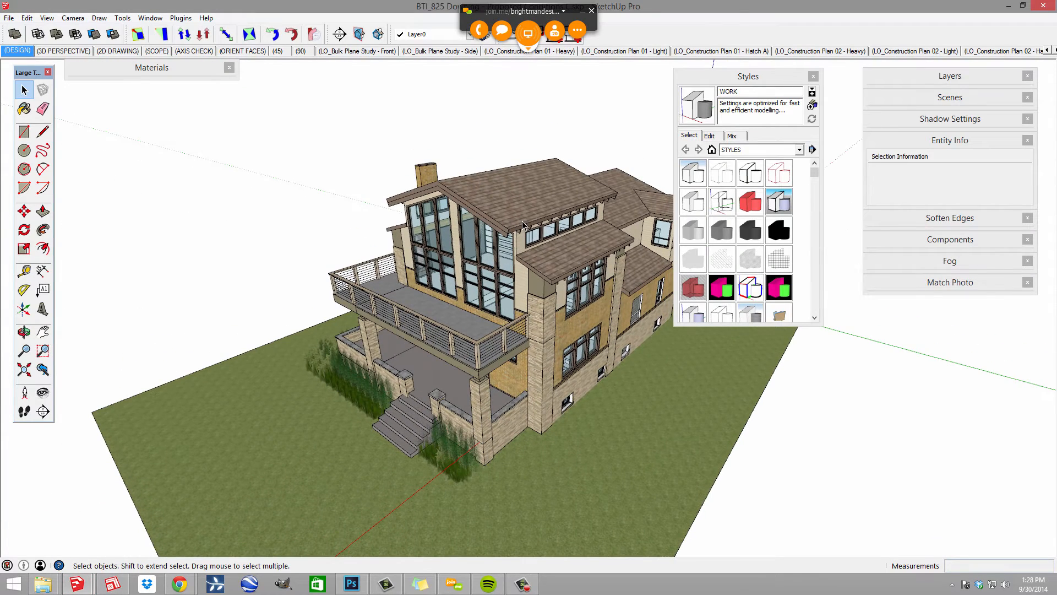
Select the roof group and switch to the INTERIOR scene.
{"action": "left_click", "coordinate": [522, 226]}
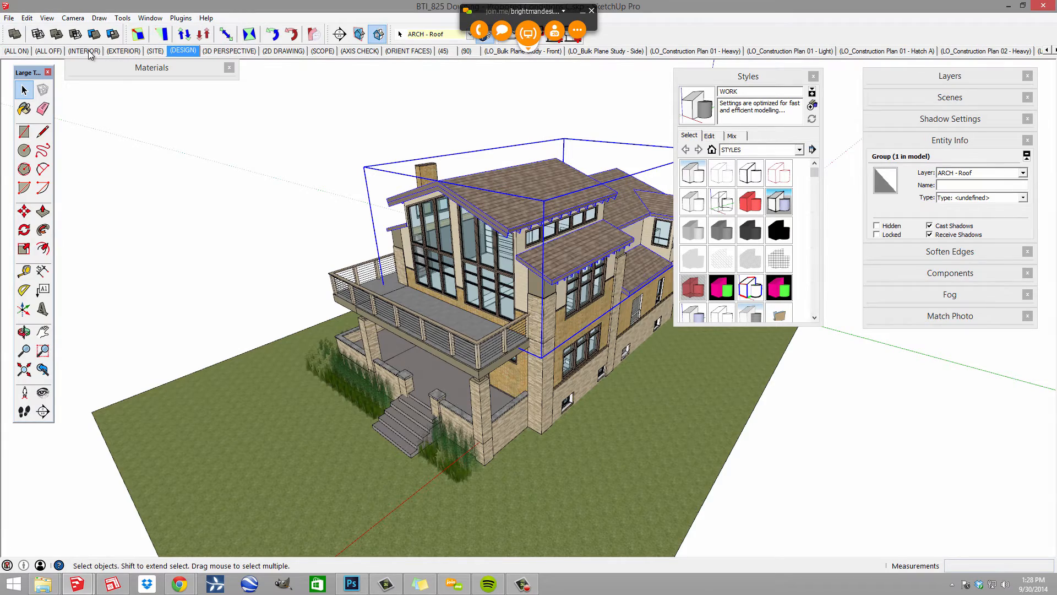
{"action": "left_click", "coordinate": [84, 51]}
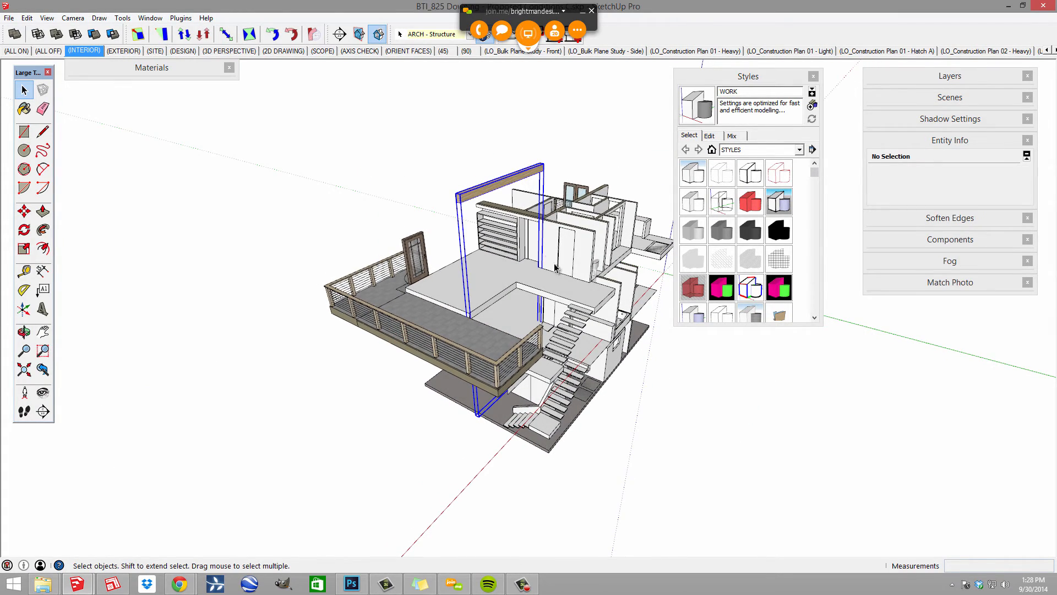